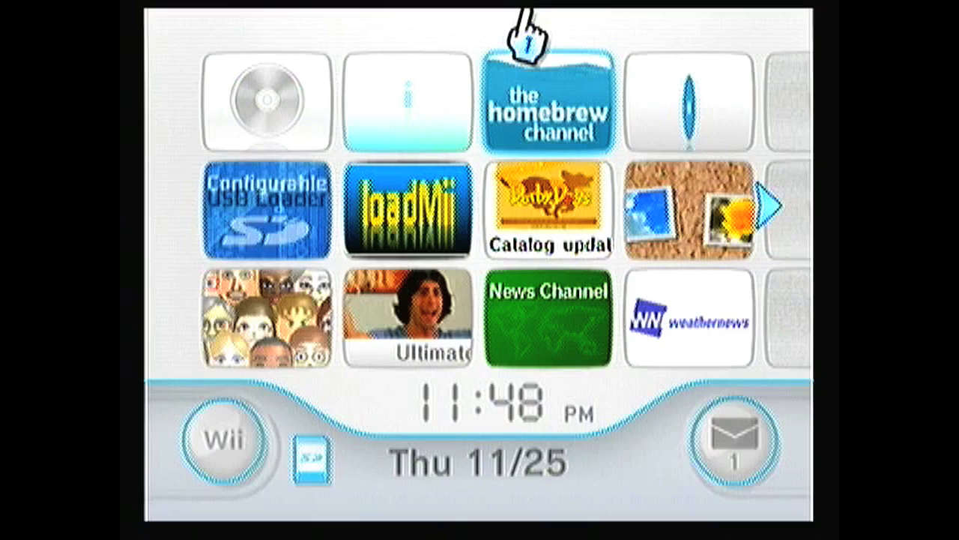
# Launch Multi-Mod Manager CB2 from the Homebrew Channel's app list.
pyautogui.click(548, 102)
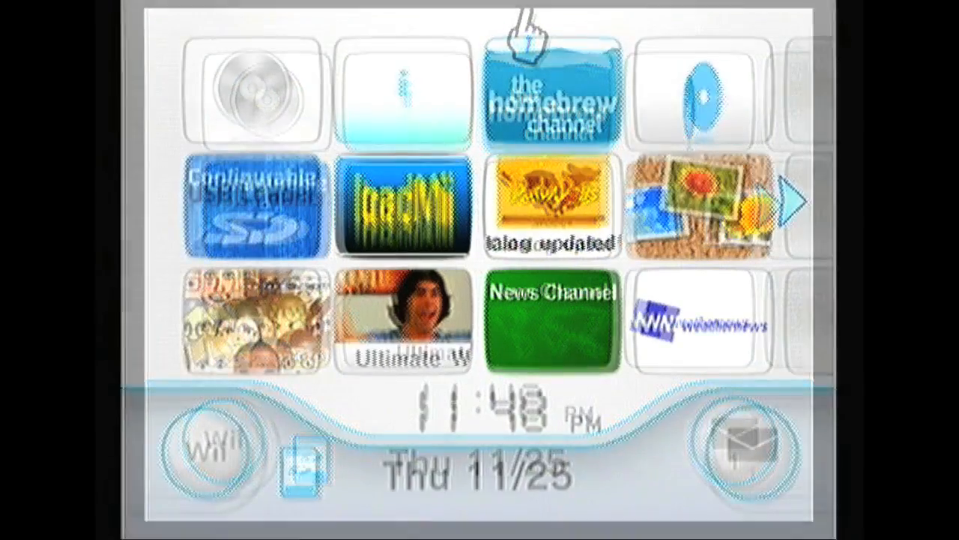
pyautogui.click(551, 93)
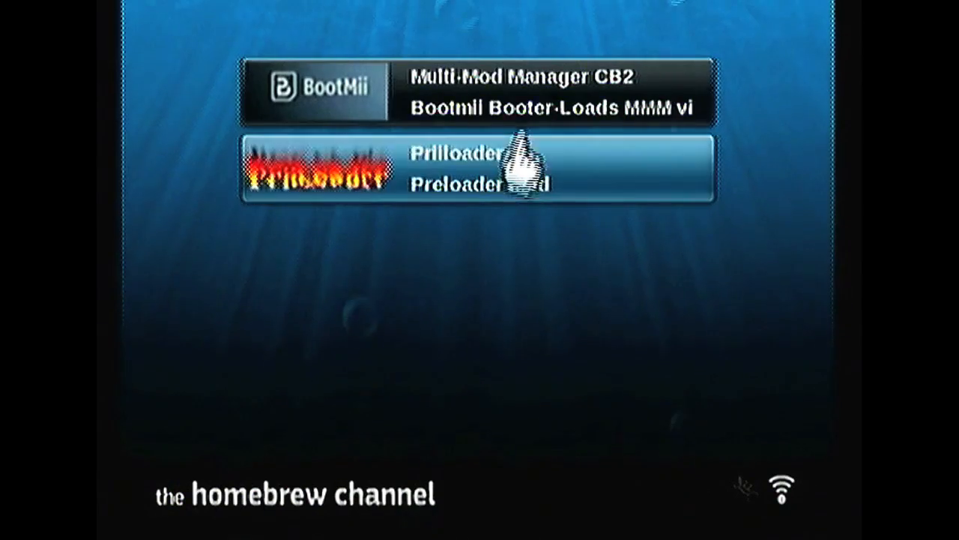
pyautogui.click(524, 90)
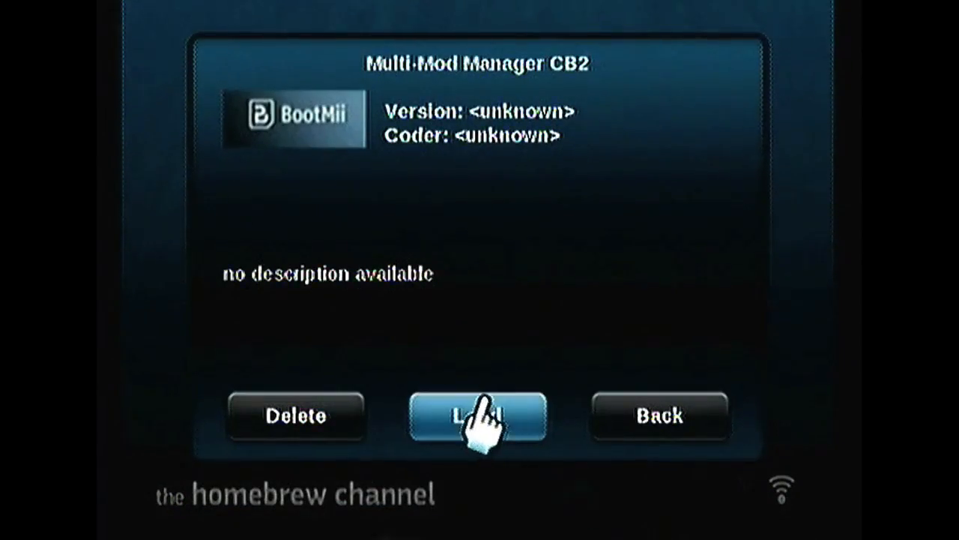
pyautogui.click(476, 417)
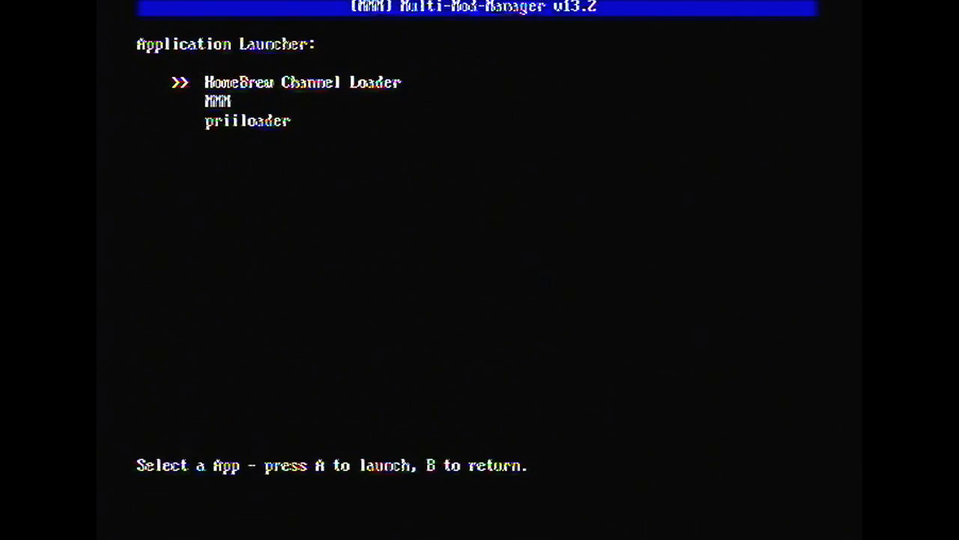
# Launch priiloader from the Application Launcher list.
pyautogui.press('down')
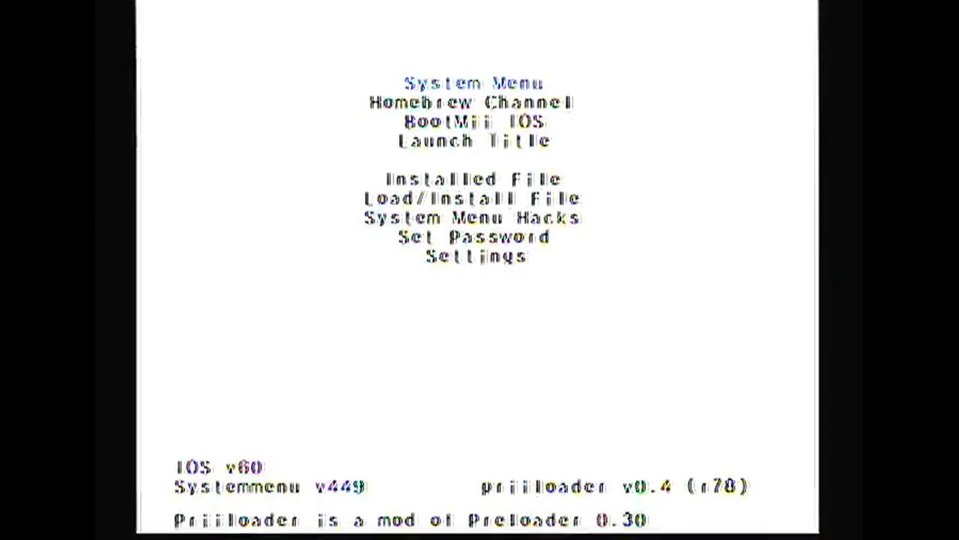
# Enter the System Menu Hacks list from the Priiloader menu.
pyautogui.click(472, 218)
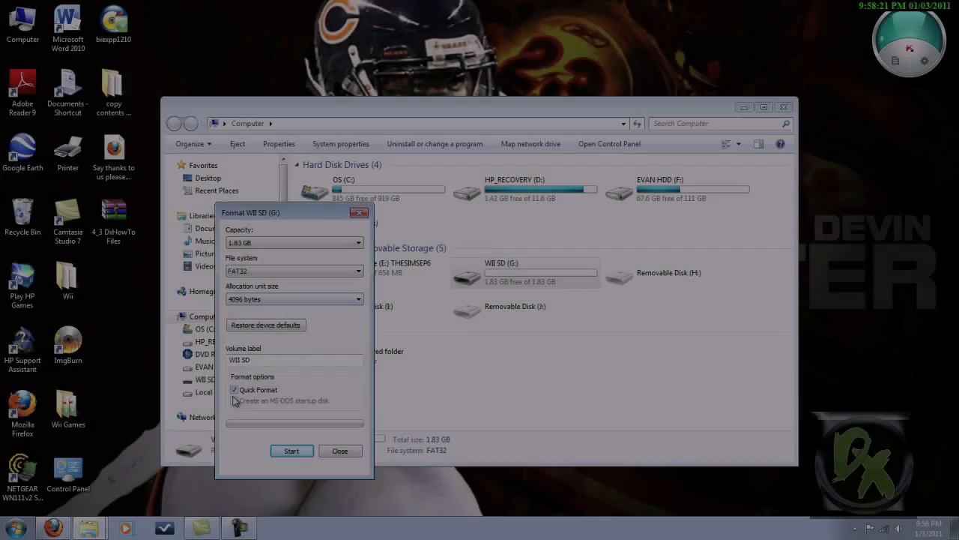
# Run a full (non-quick) FAT32 format of the WII SD card and return to the desktop.
pyautogui.click(234, 390)
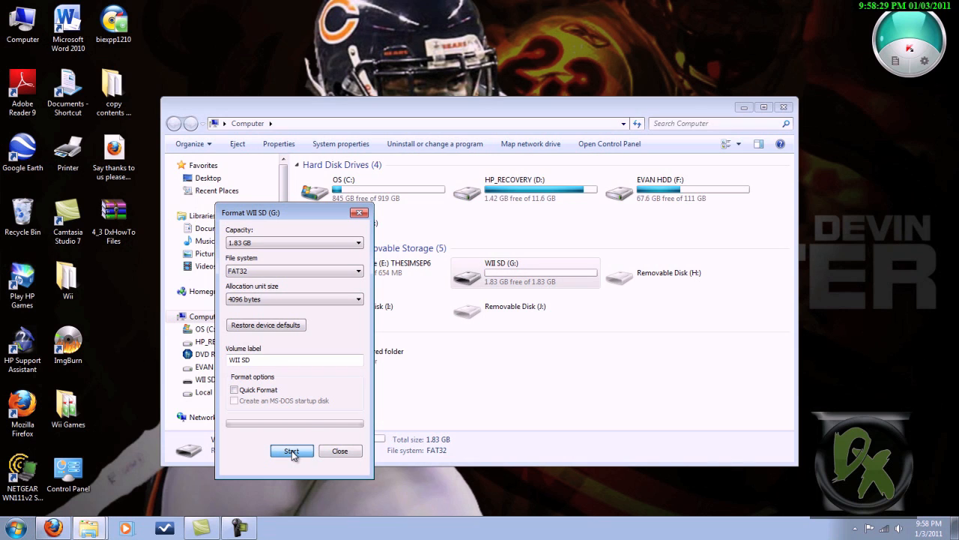
pyautogui.moveTo(348, 327)
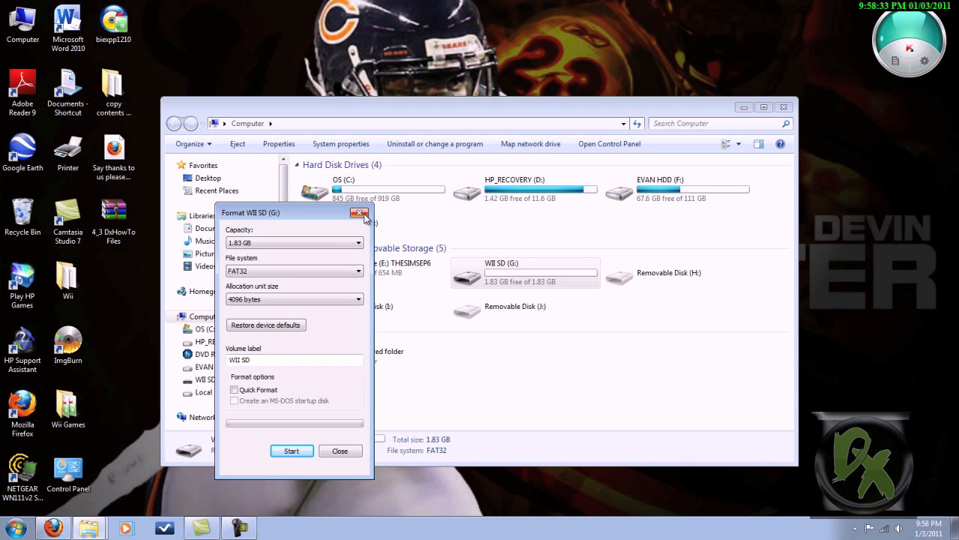
pyautogui.click(360, 212)
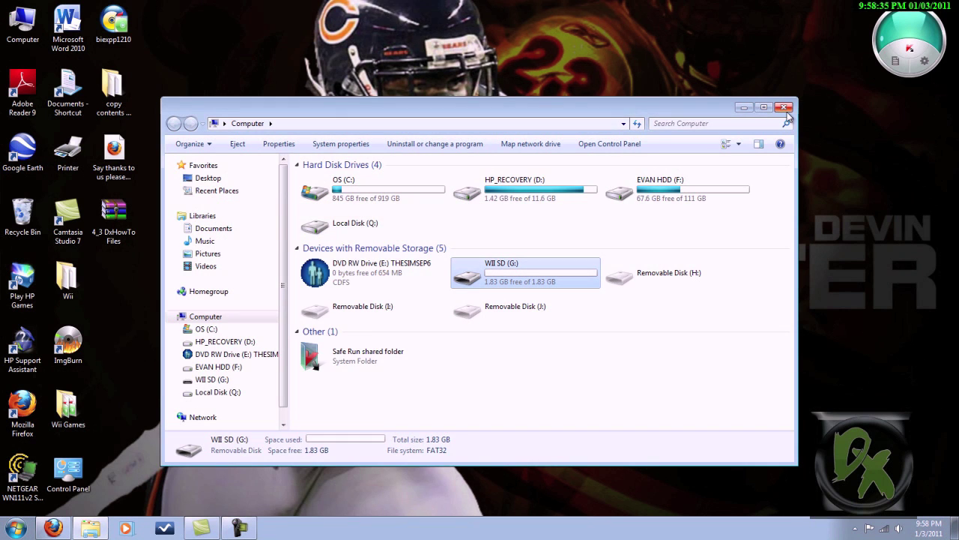
pyautogui.click(785, 108)
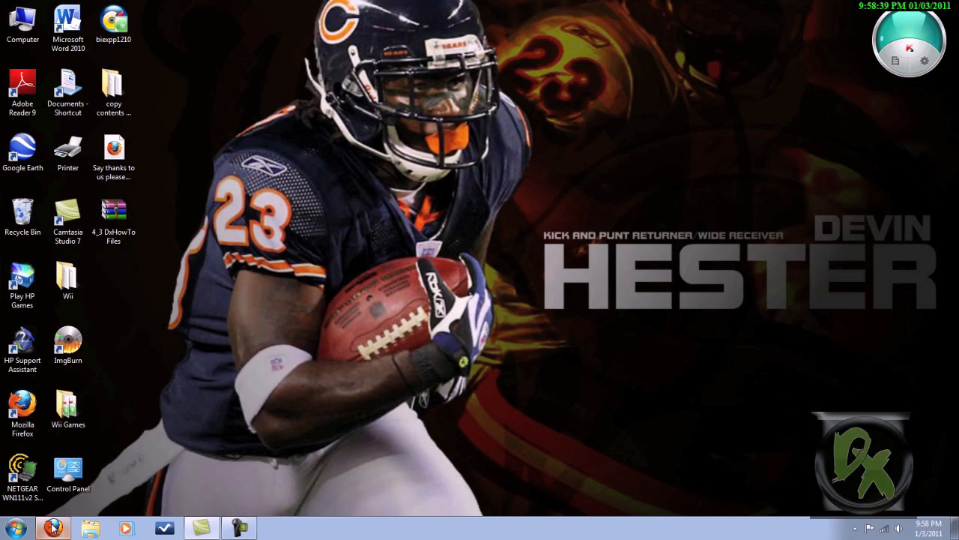
# Download 4_3_DxHowTo_Files.zip from DepositFiles to the desktop via the Firefox prompt.
pyautogui.click(53, 527)
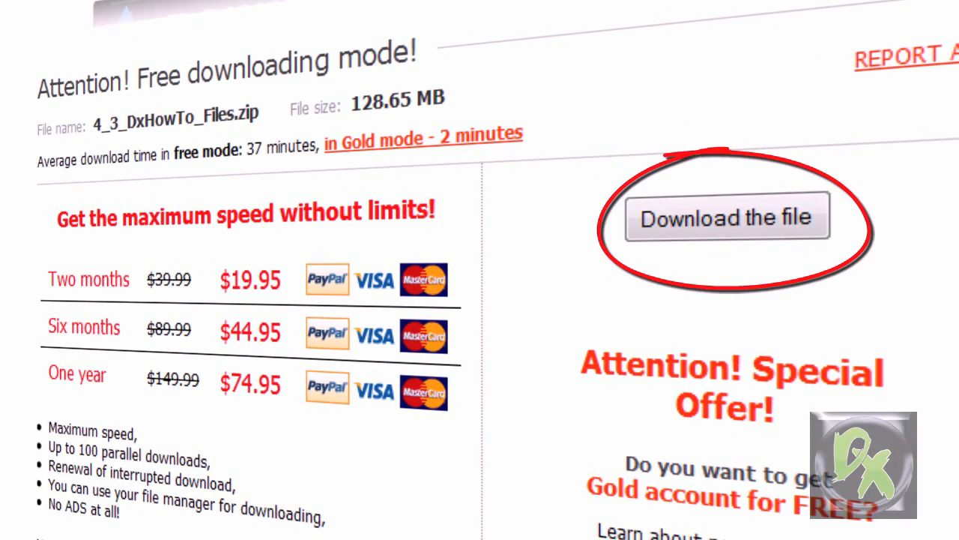
pyautogui.moveTo(725, 240)
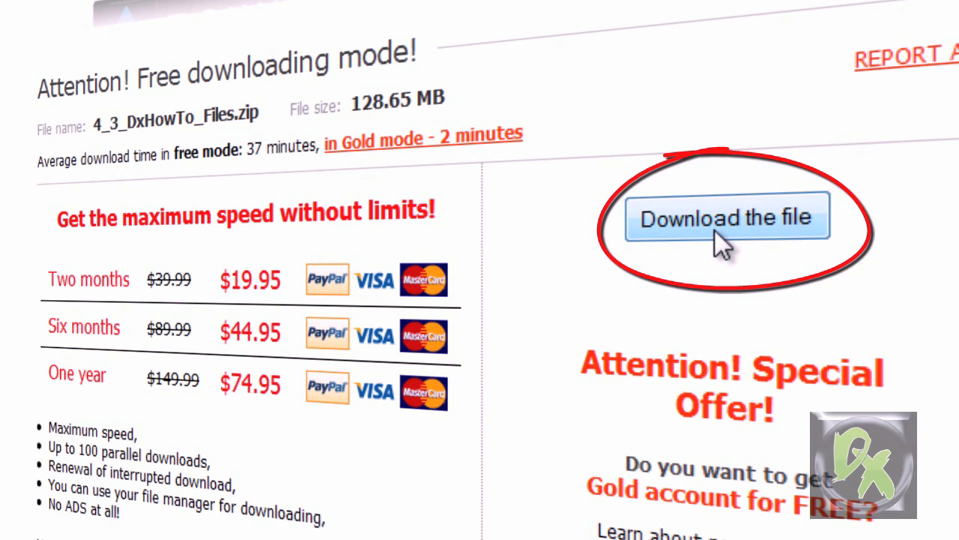
pyautogui.click(725, 216)
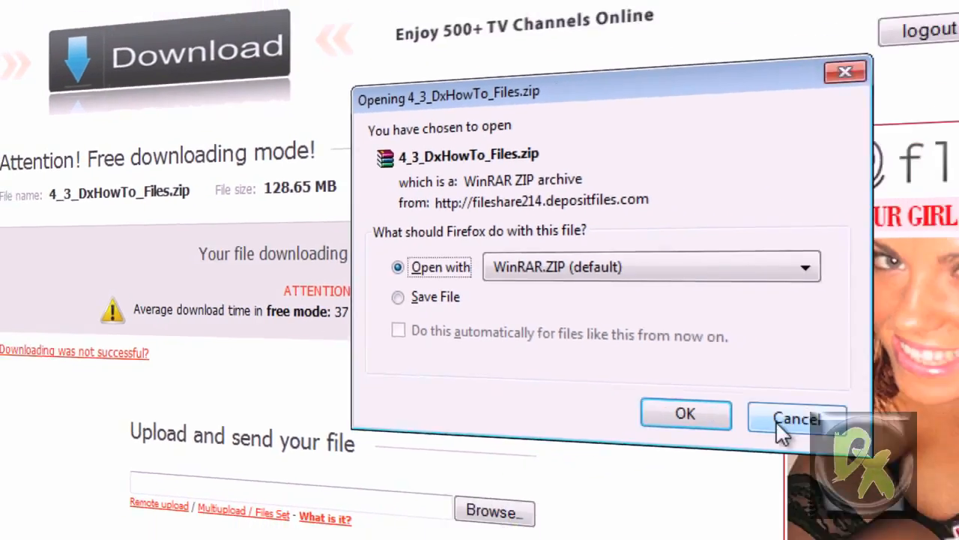
pyautogui.click(797, 419)
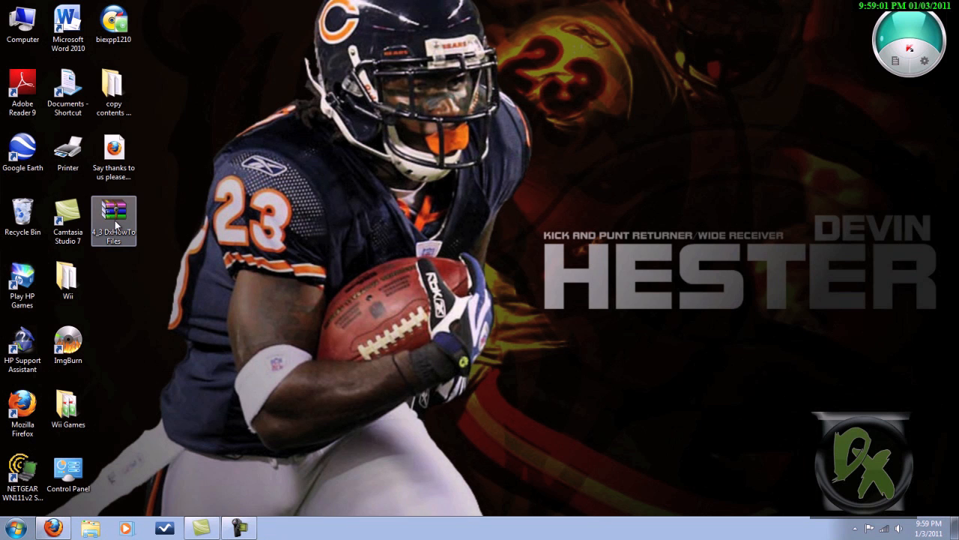
# Extract the DxHowTo zip's contents to WII SD (G:) with WinRAR.
pyautogui.doubleClick(114, 221)
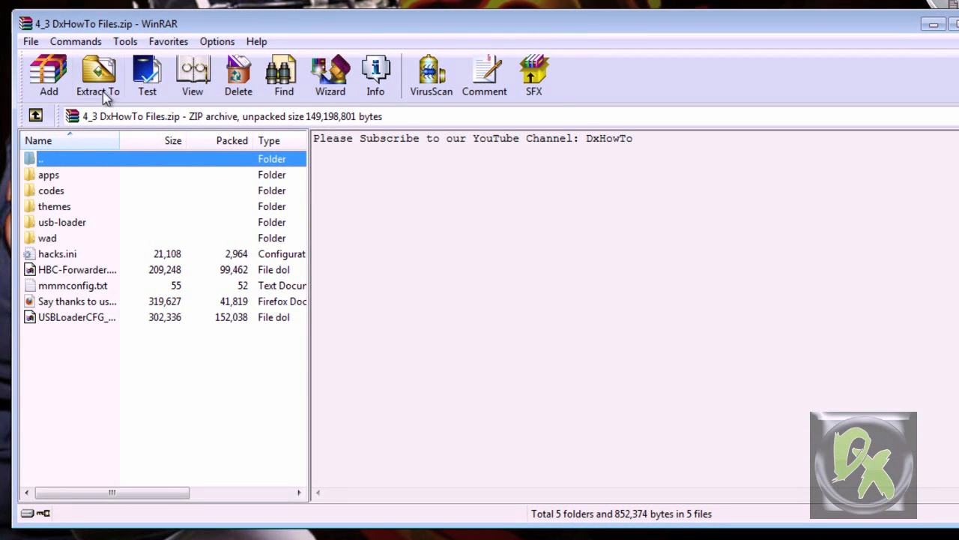
pyautogui.moveTo(97, 75)
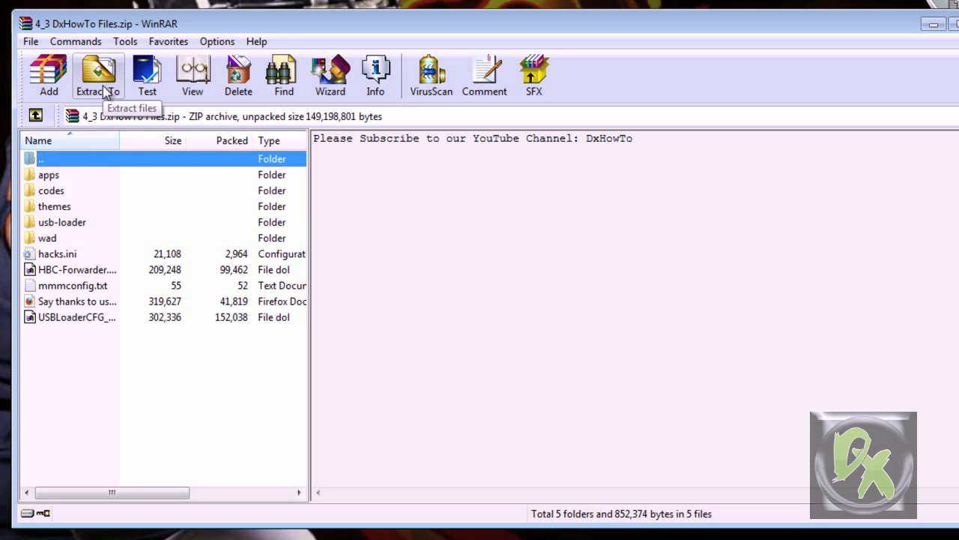
pyautogui.click(98, 75)
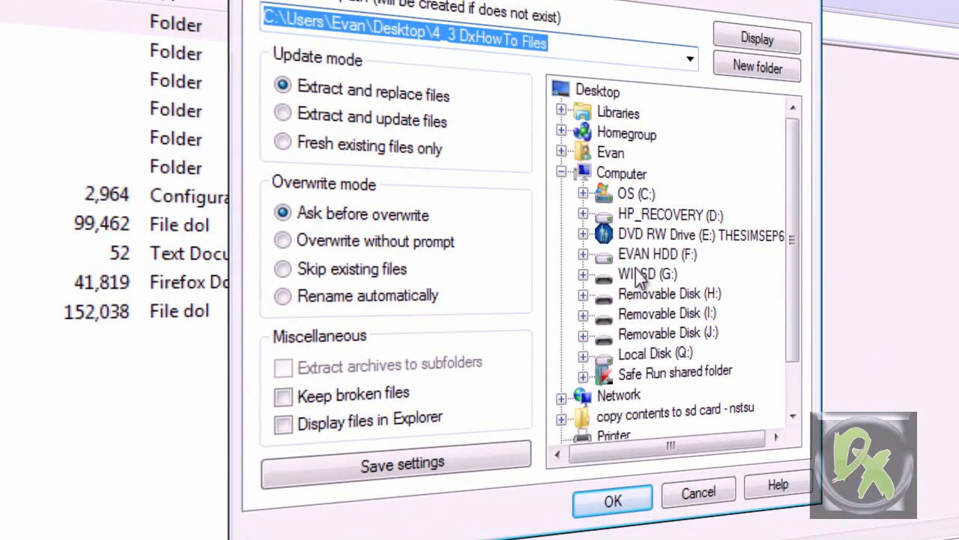
pyautogui.click(647, 273)
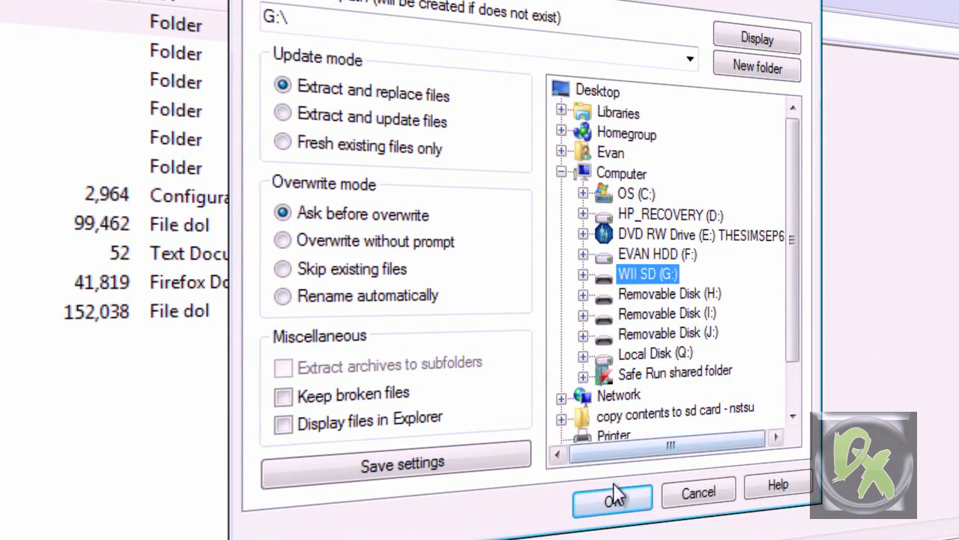
pyautogui.click(612, 501)
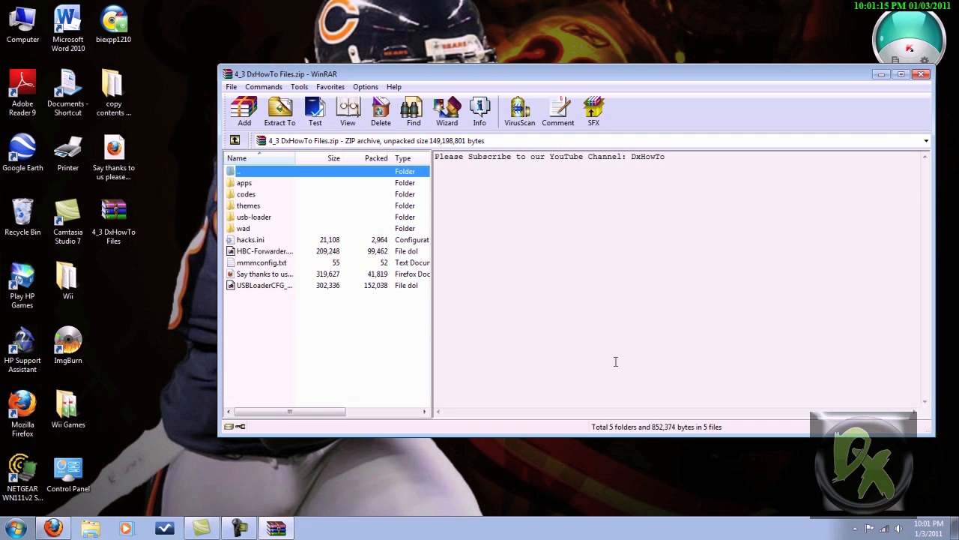
pyautogui.click(921, 73)
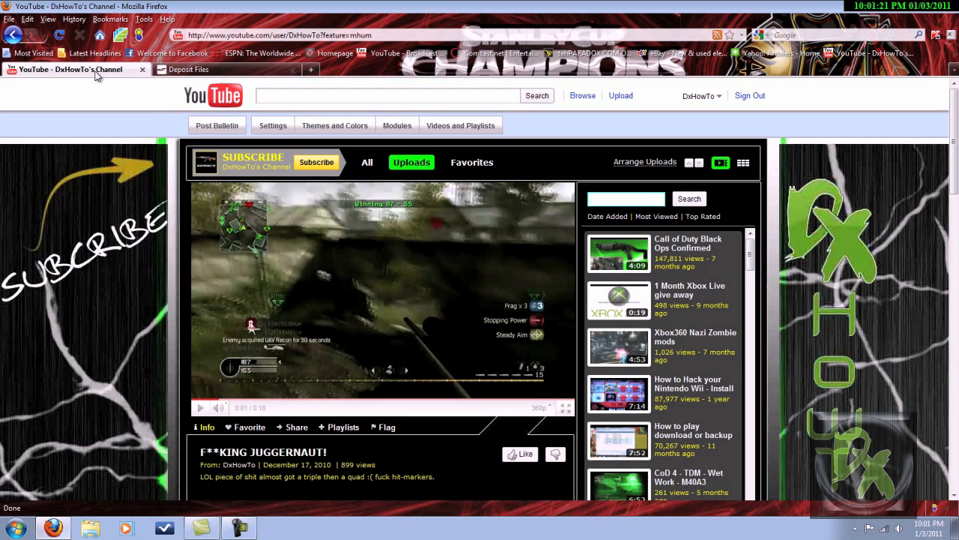
pyautogui.moveTo(316, 162)
pyautogui.write('wii')
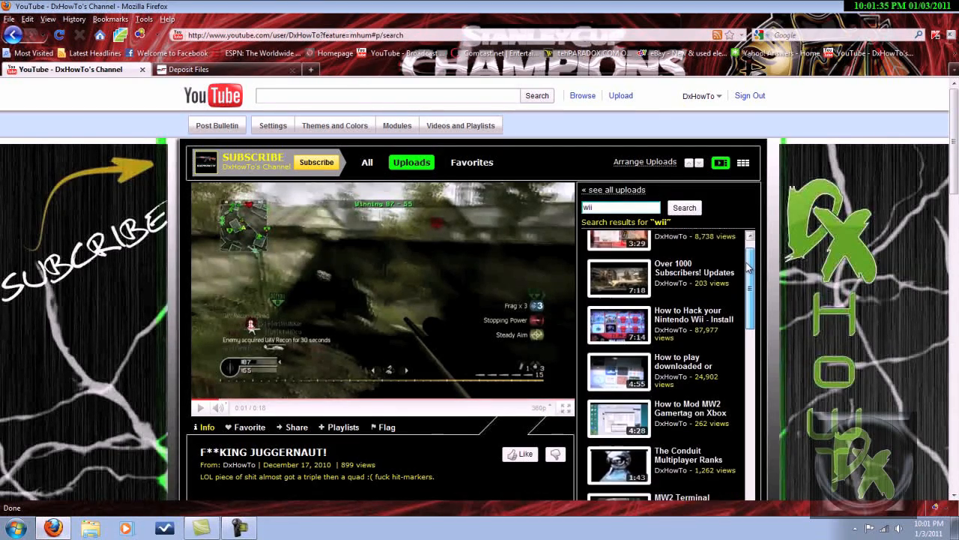
# Scroll the channel's 'wii' upload results and bring up the account dropdown.
pyautogui.scroll(-3)
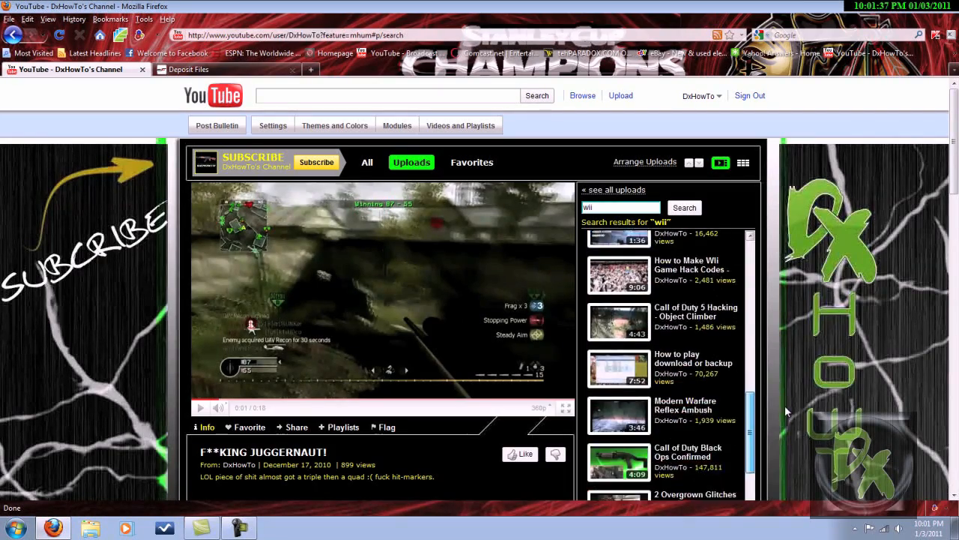
pyautogui.scroll(-3)
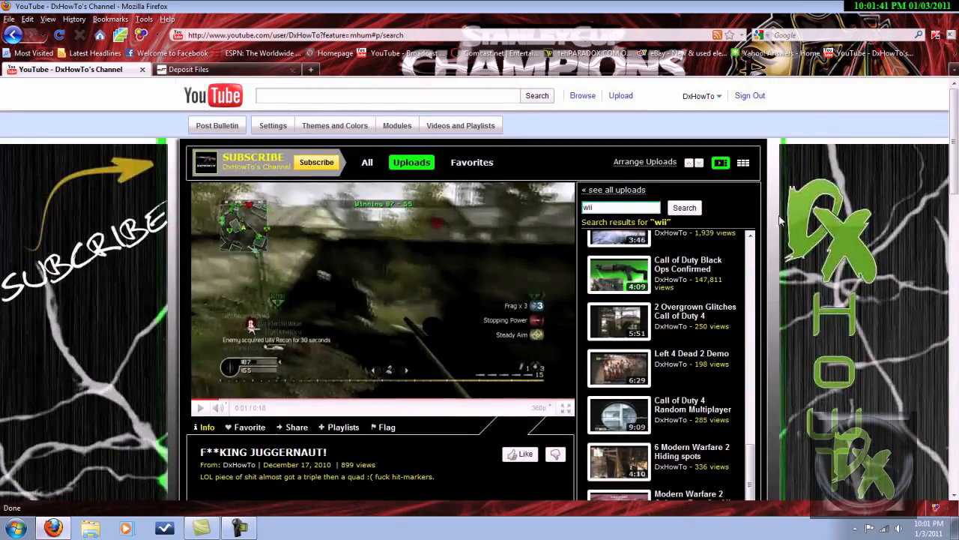
pyautogui.click(699, 96)
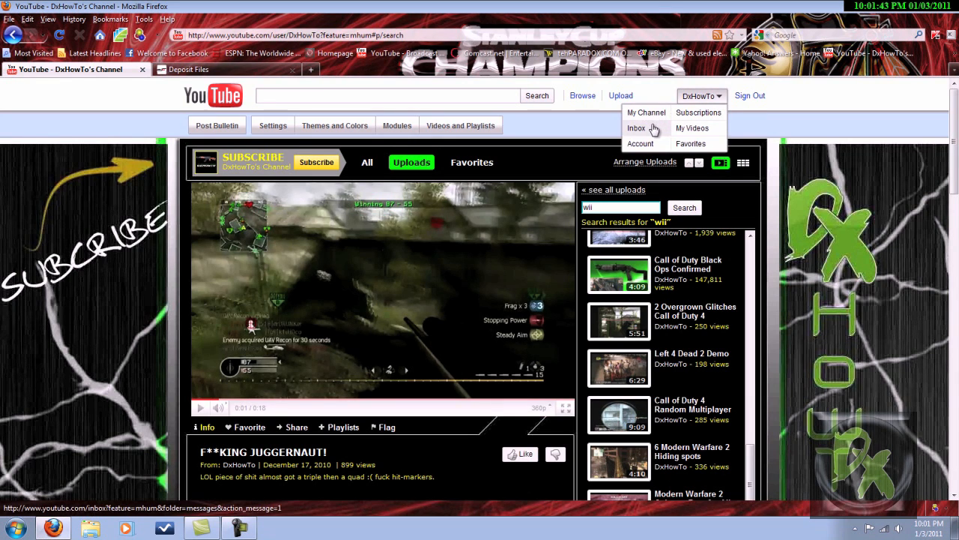
# Go to the Personal Messages inbox from the account dropdown.
pyautogui.click(636, 129)
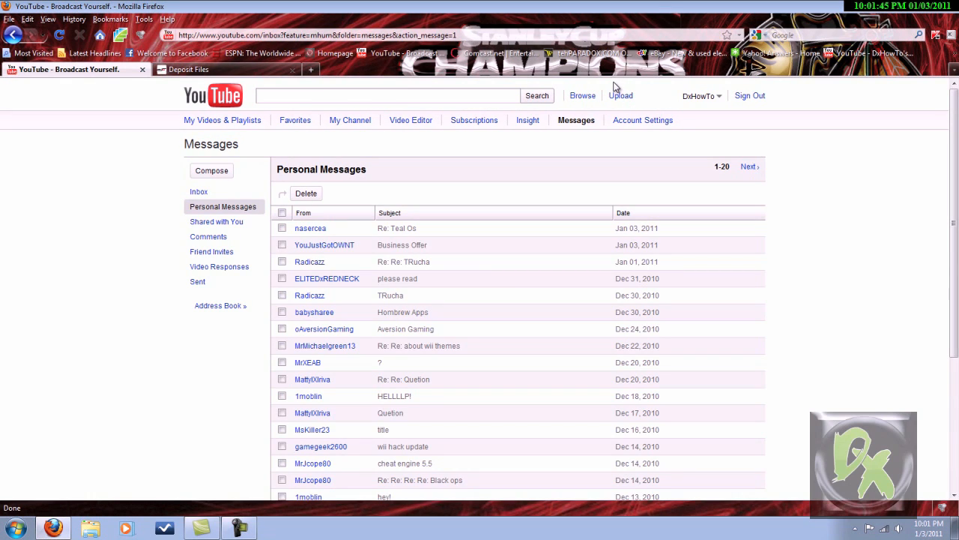
pyautogui.moveTo(213, 95)
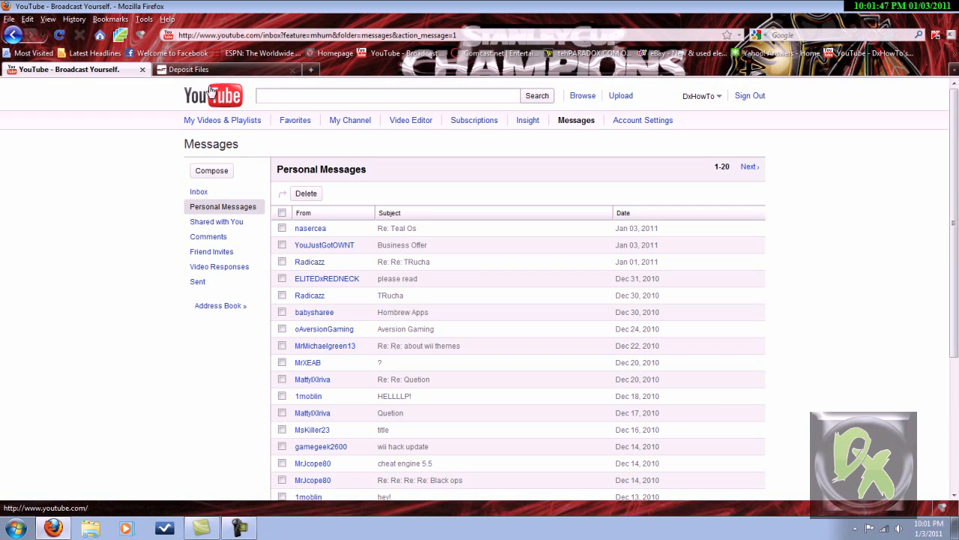